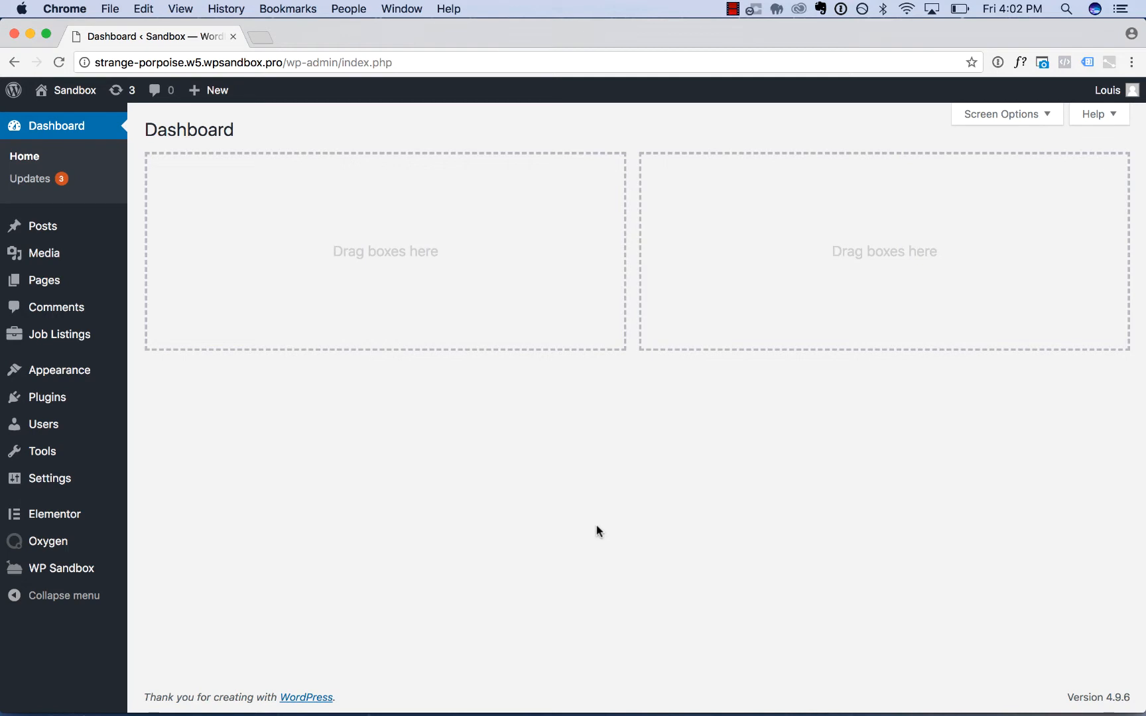
{"action": "mouse_move", "coordinate": [92, 602]}
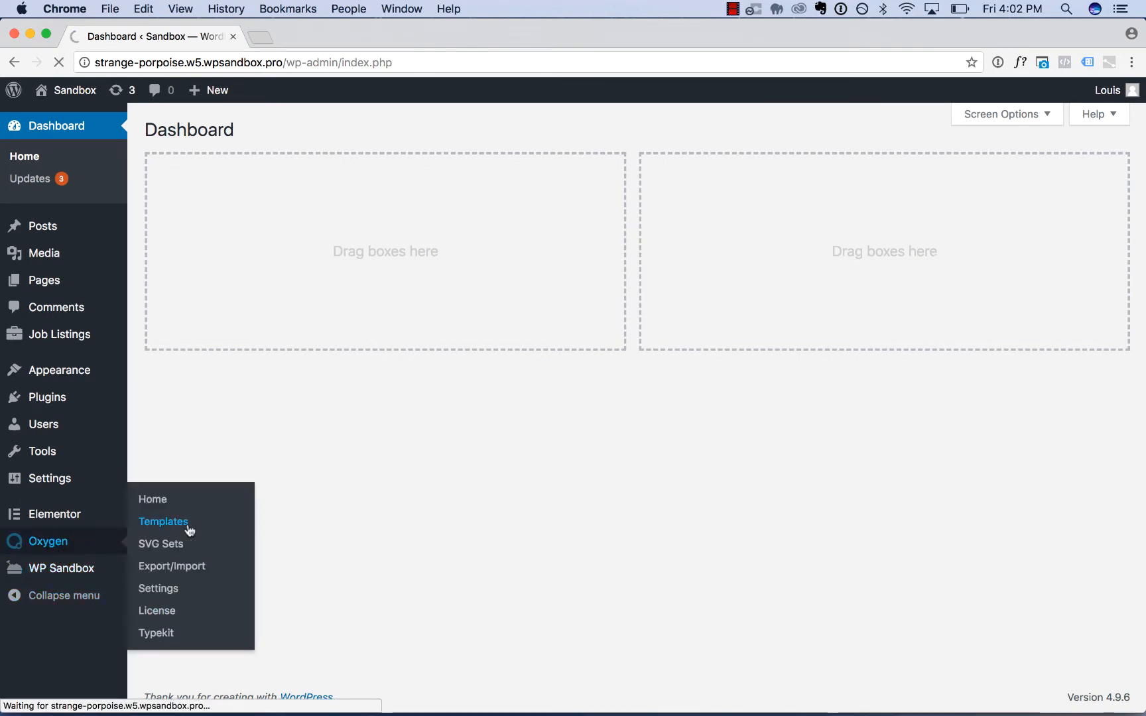
Create a new Oxygen template titled Main and publish it.
{"action": "left_click", "coordinate": [163, 522]}
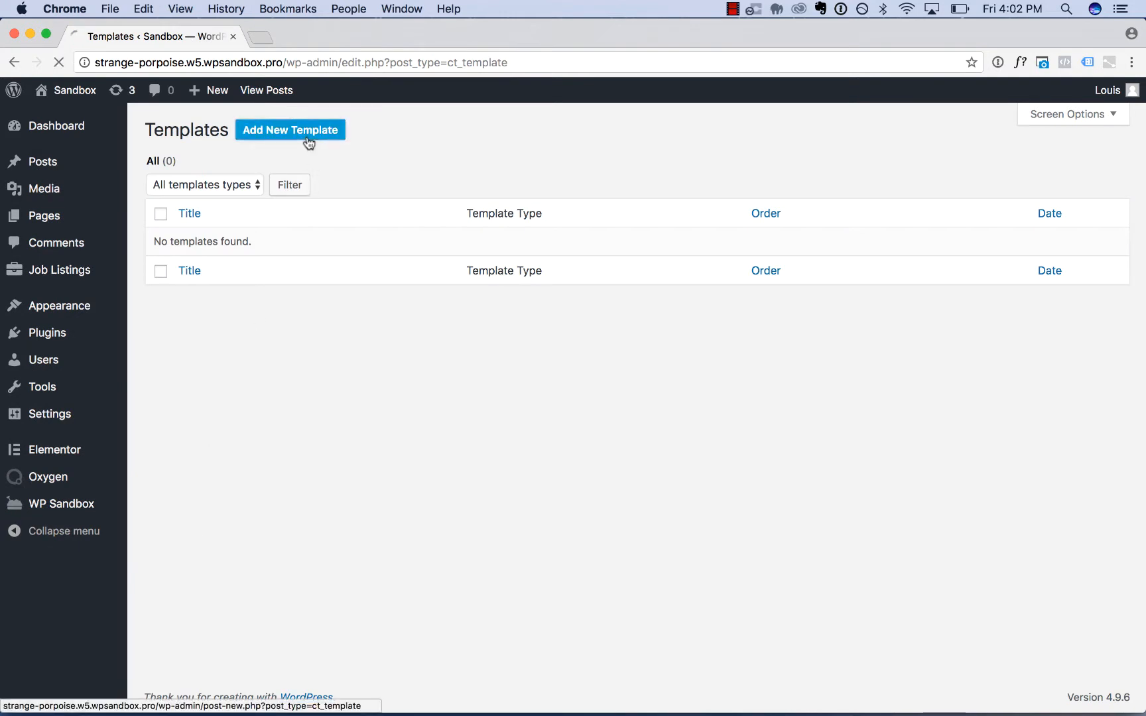
{"action": "left_click", "coordinate": [290, 130]}
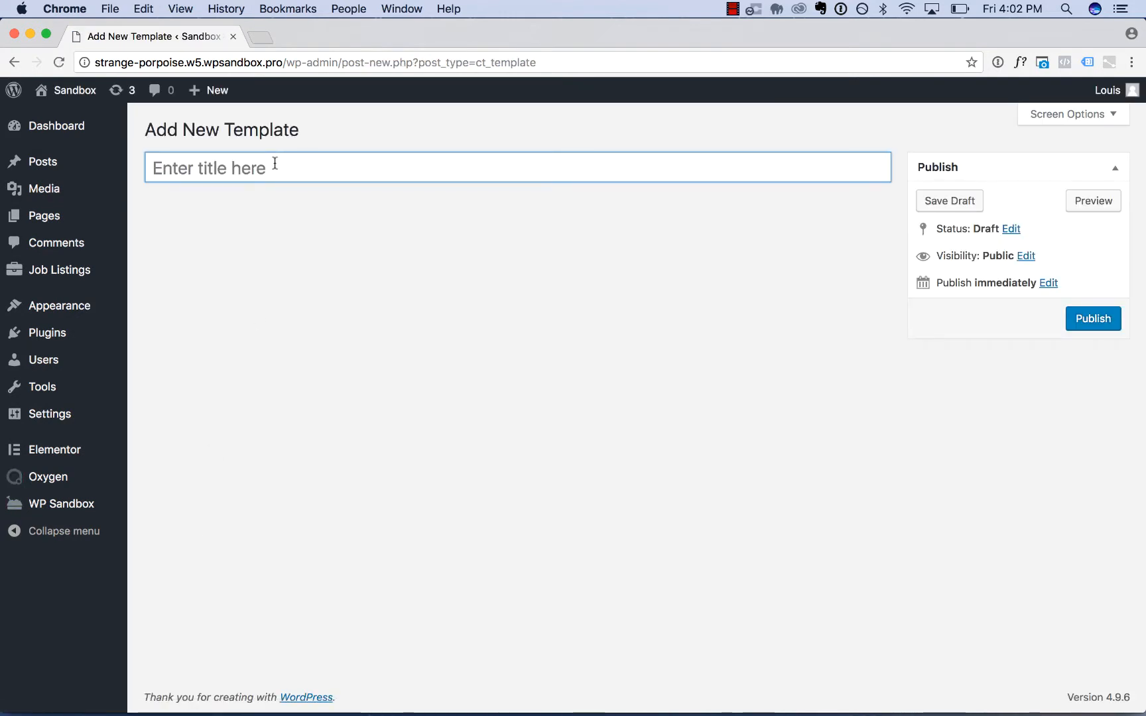
{"action": "type", "text": "Main"}
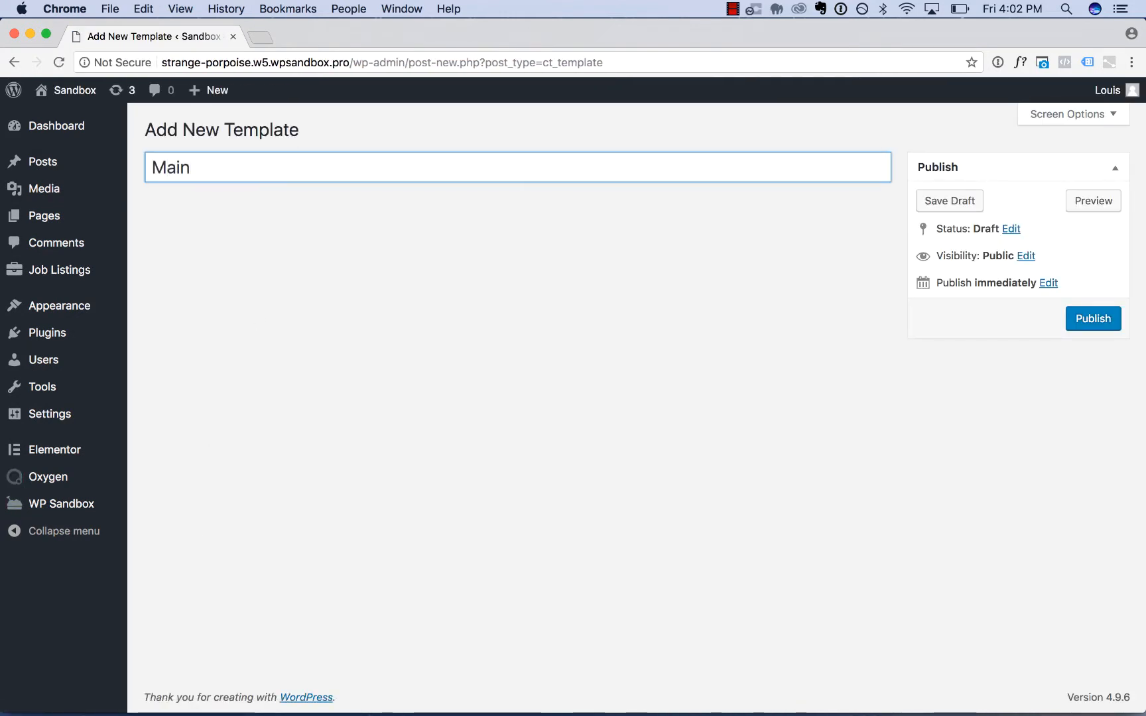
{"action": "left_click", "coordinate": [1093, 319]}
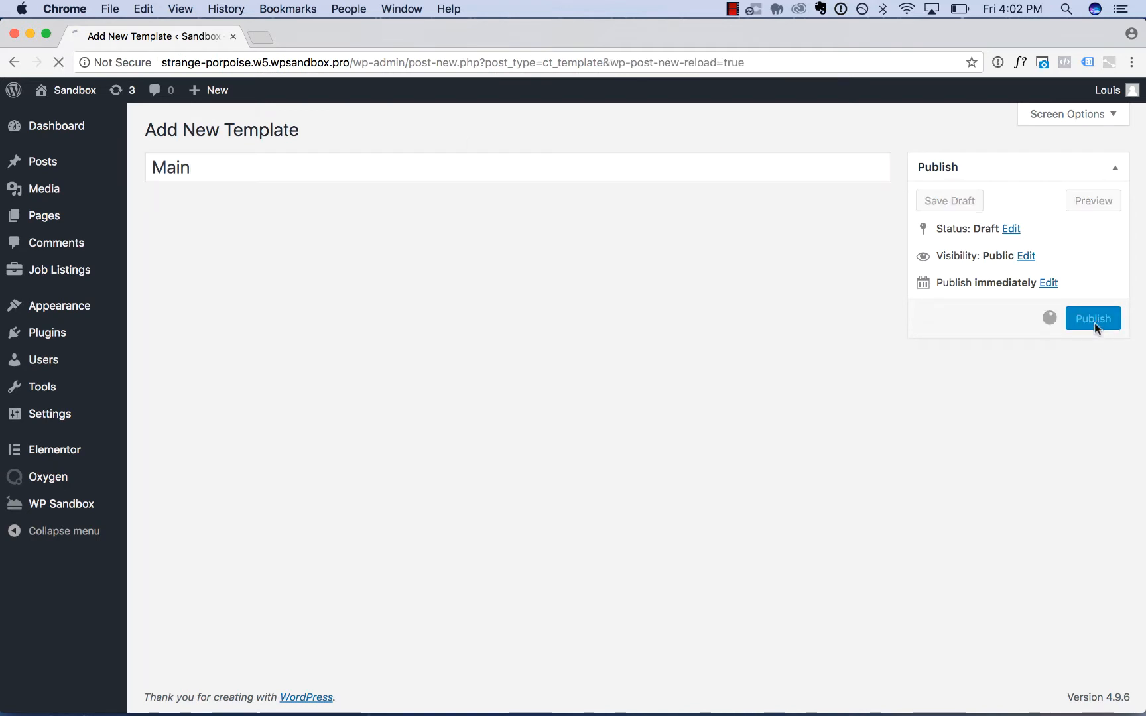
Set the Main template to apply as Catch All under Other and update it.
{"action": "left_click", "coordinate": [1093, 318]}
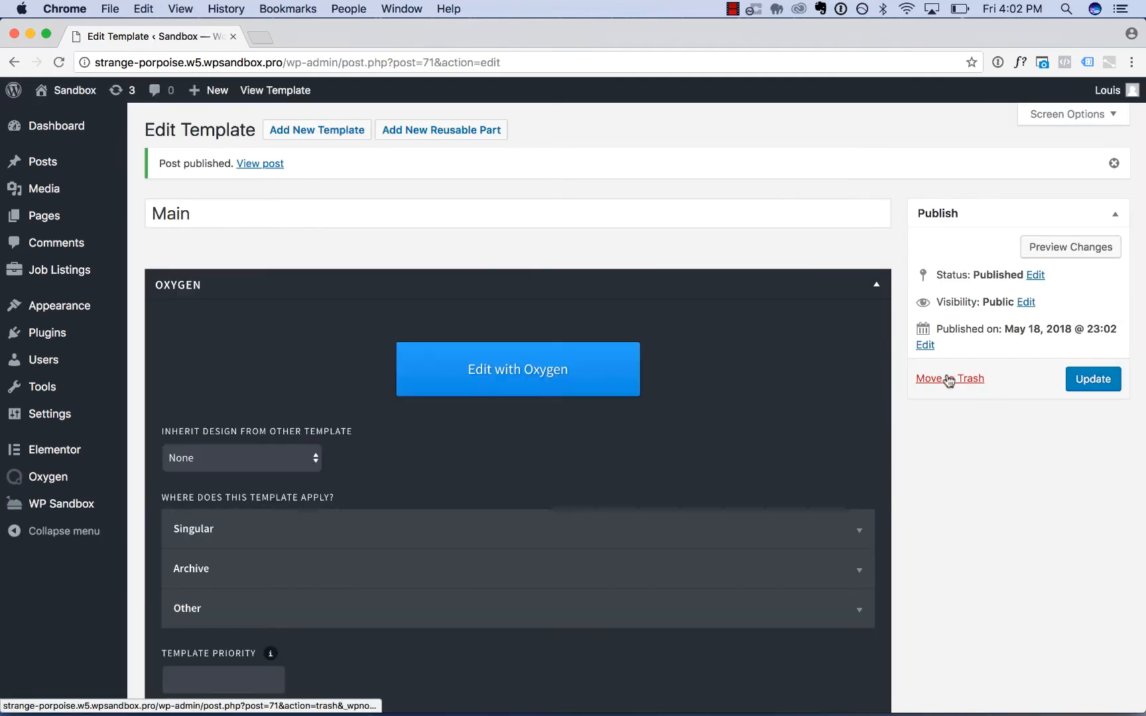
{"action": "scroll", "scroll_direction": "down", "scroll_amount": 3}
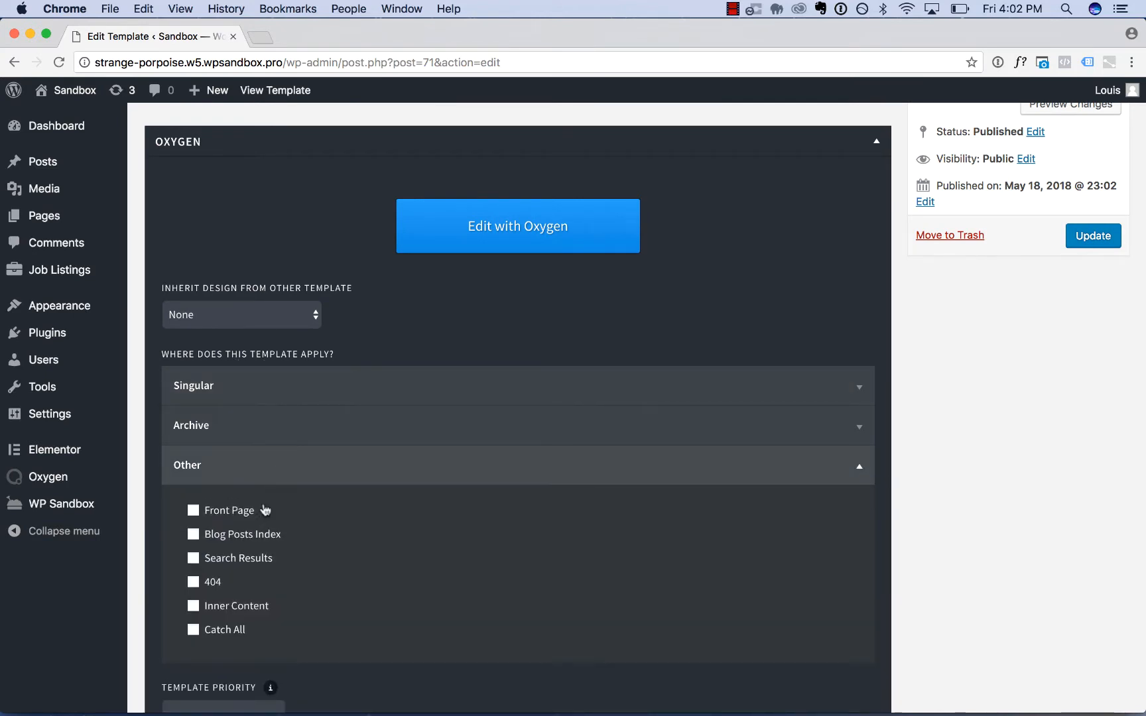
{"action": "left_click", "coordinate": [194, 630]}
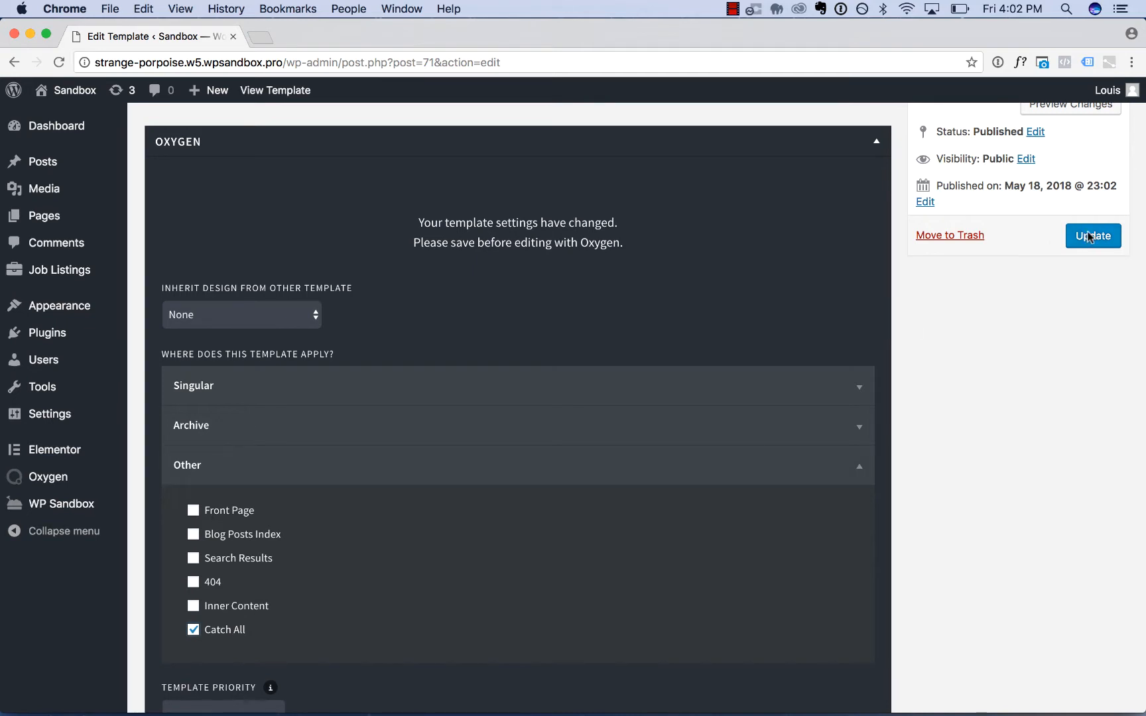
{"action": "left_click", "coordinate": [1092, 236]}
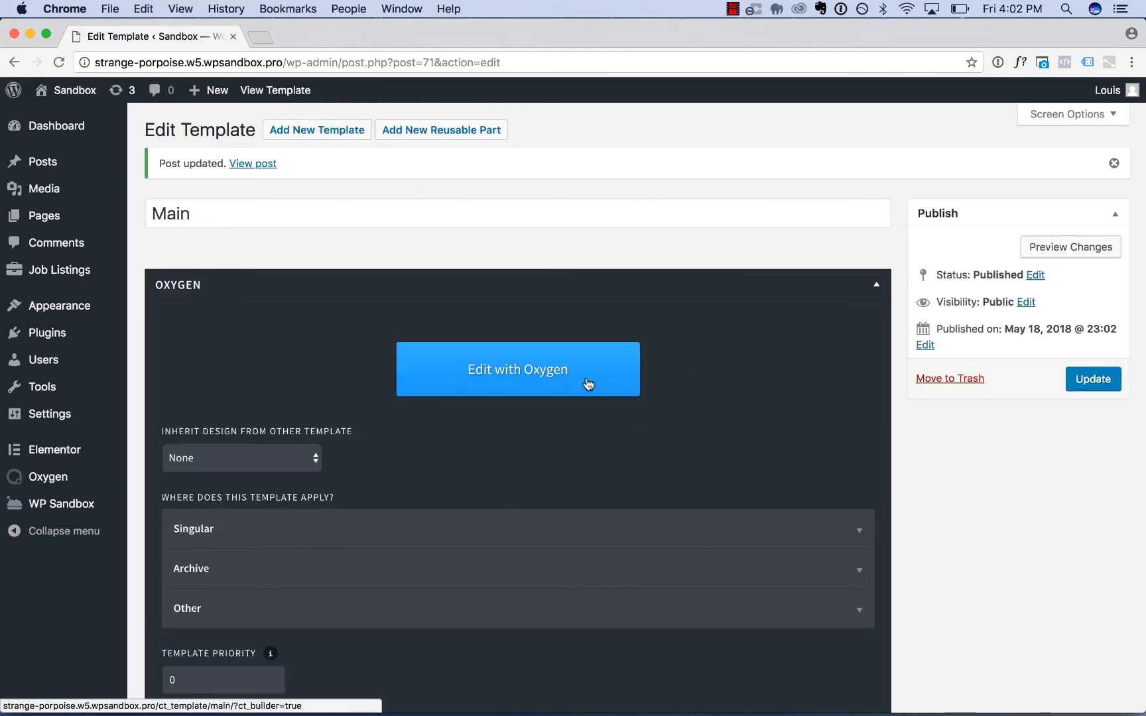
{"action": "mouse_move", "coordinate": [527, 370]}
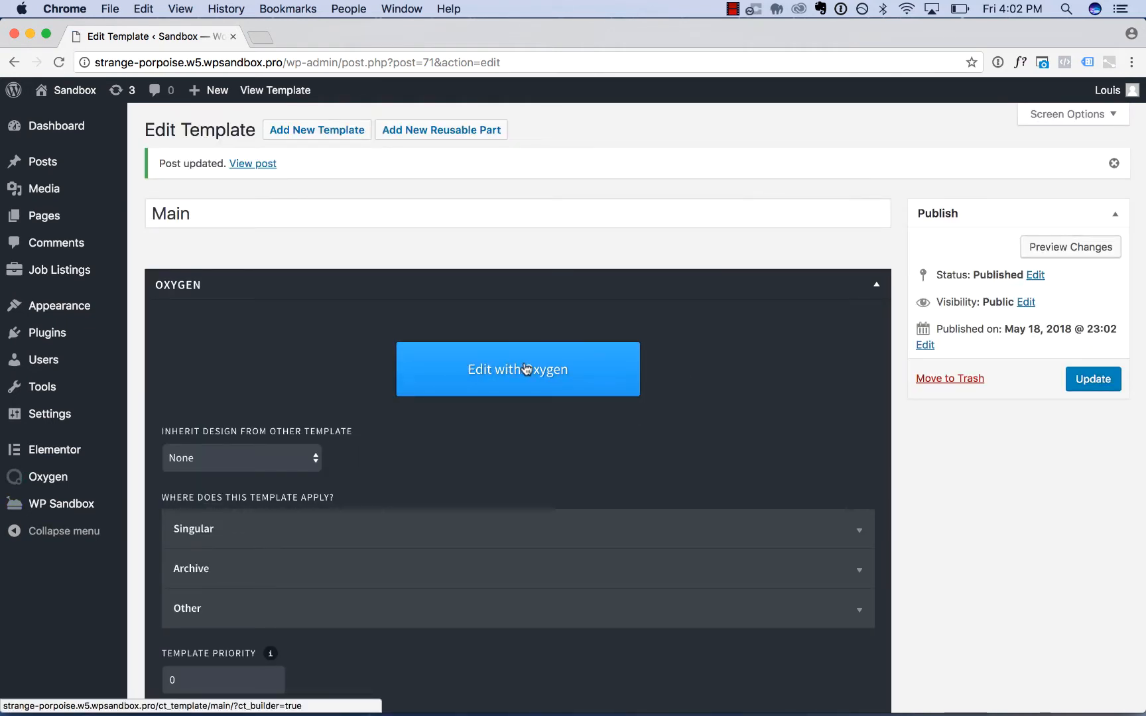
Edit Main with Oxygen and insert the Tight Header from the atomic design set library.
{"action": "left_click", "coordinate": [517, 370]}
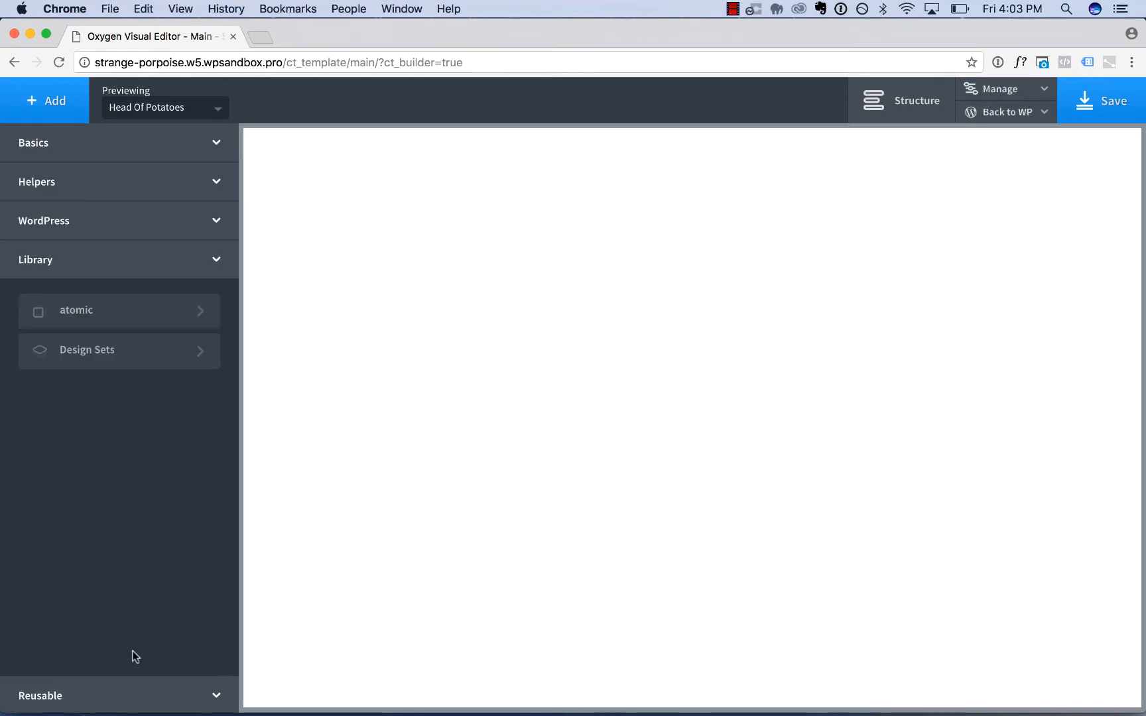
{"action": "left_click", "coordinate": [87, 350]}
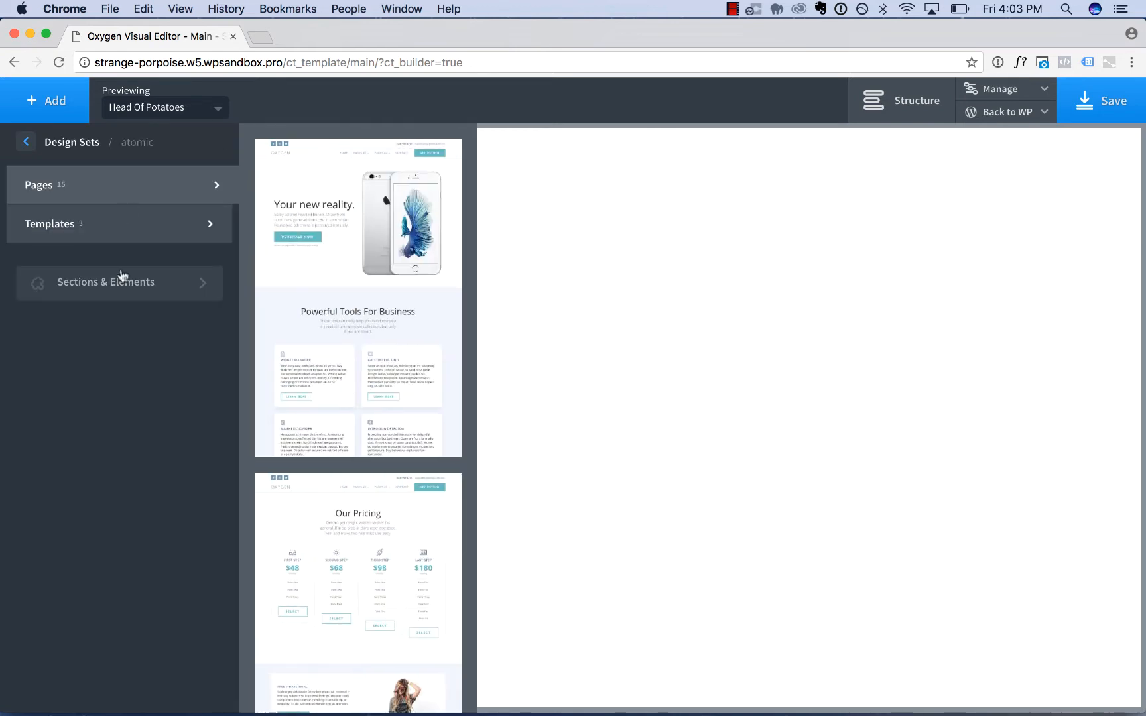
{"action": "left_click", "coordinate": [106, 282]}
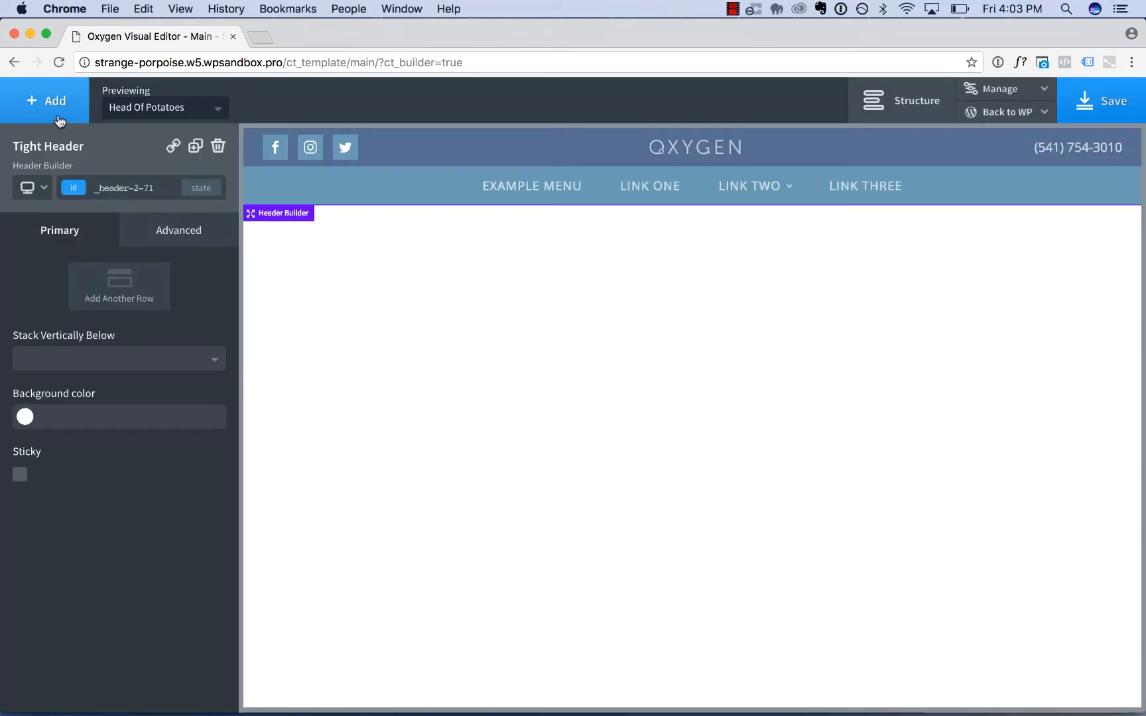
{"action": "left_click", "coordinate": [47, 100]}
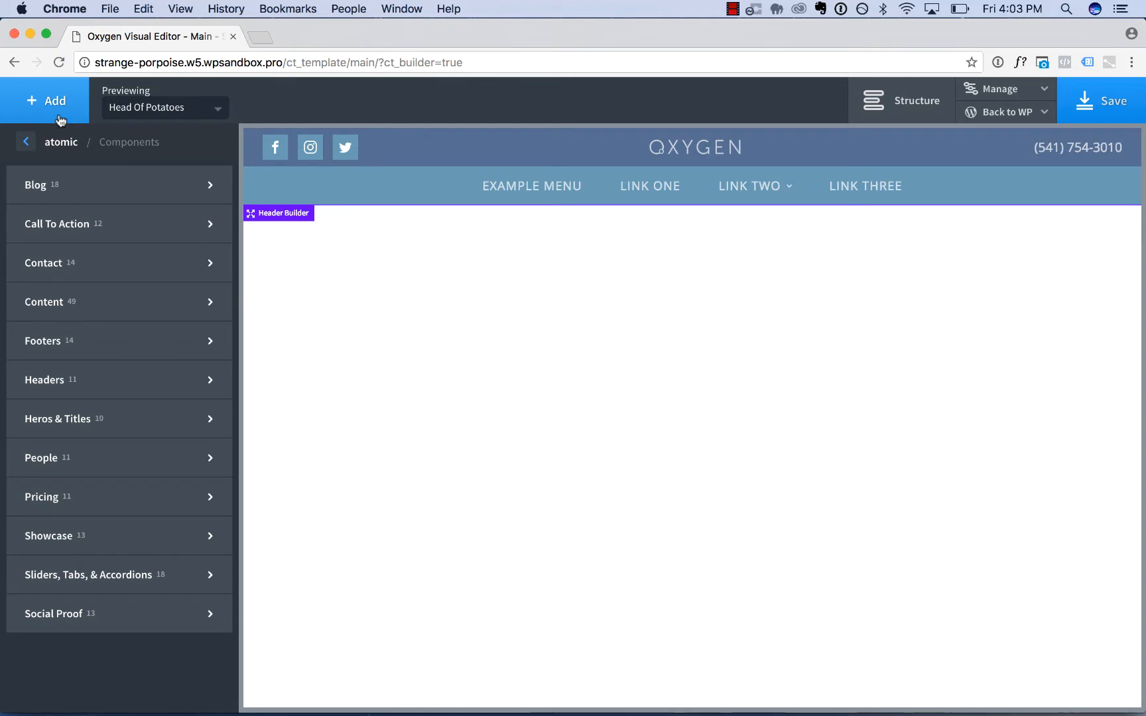
{"action": "mouse_move", "coordinate": [493, 421]}
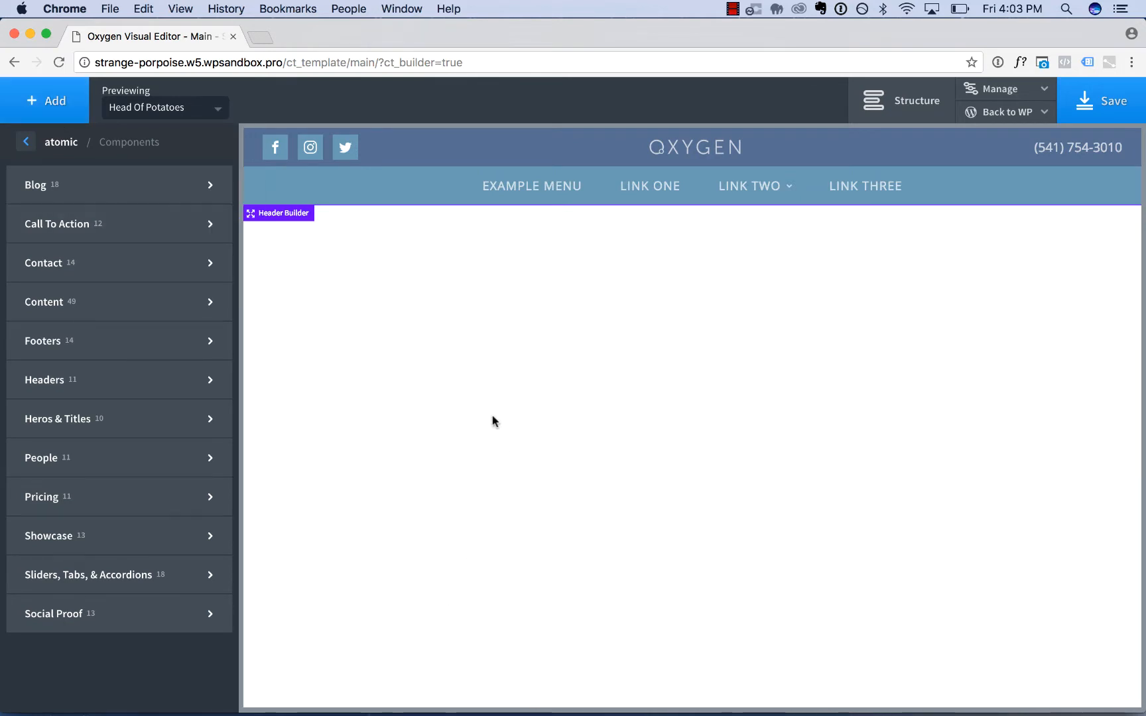
Insert an Inner Content element from Basics and preview the template with the Hello world! post.
{"action": "left_click", "coordinate": [27, 142]}
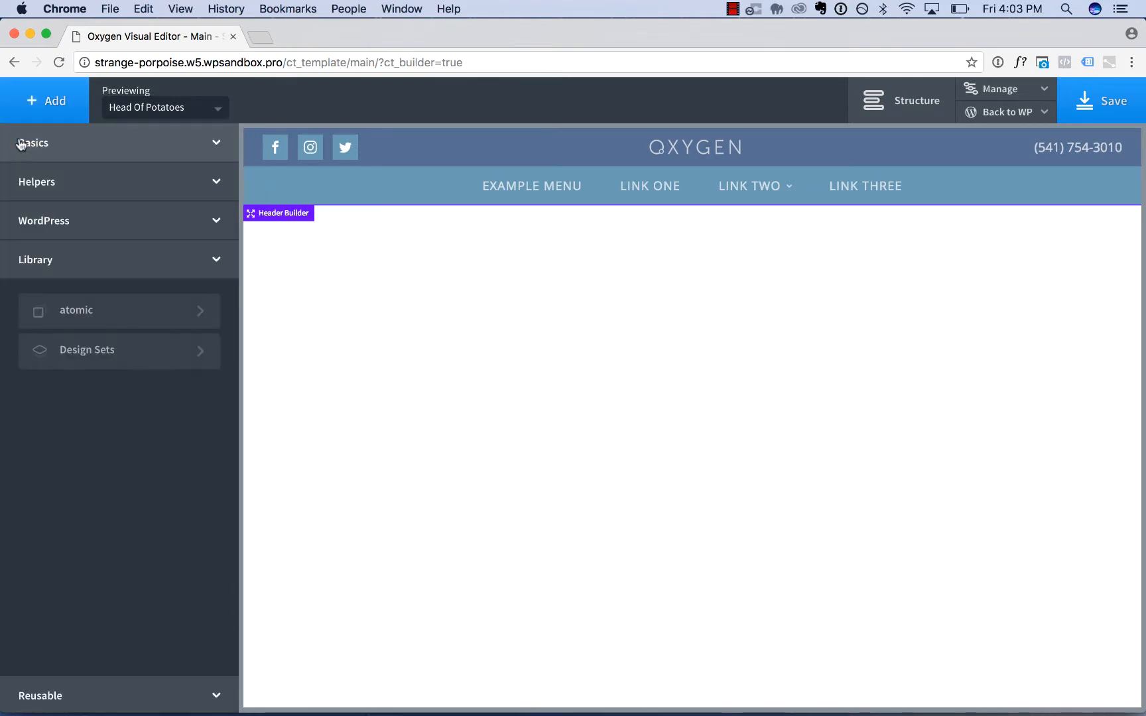
{"action": "left_click", "coordinate": [33, 143]}
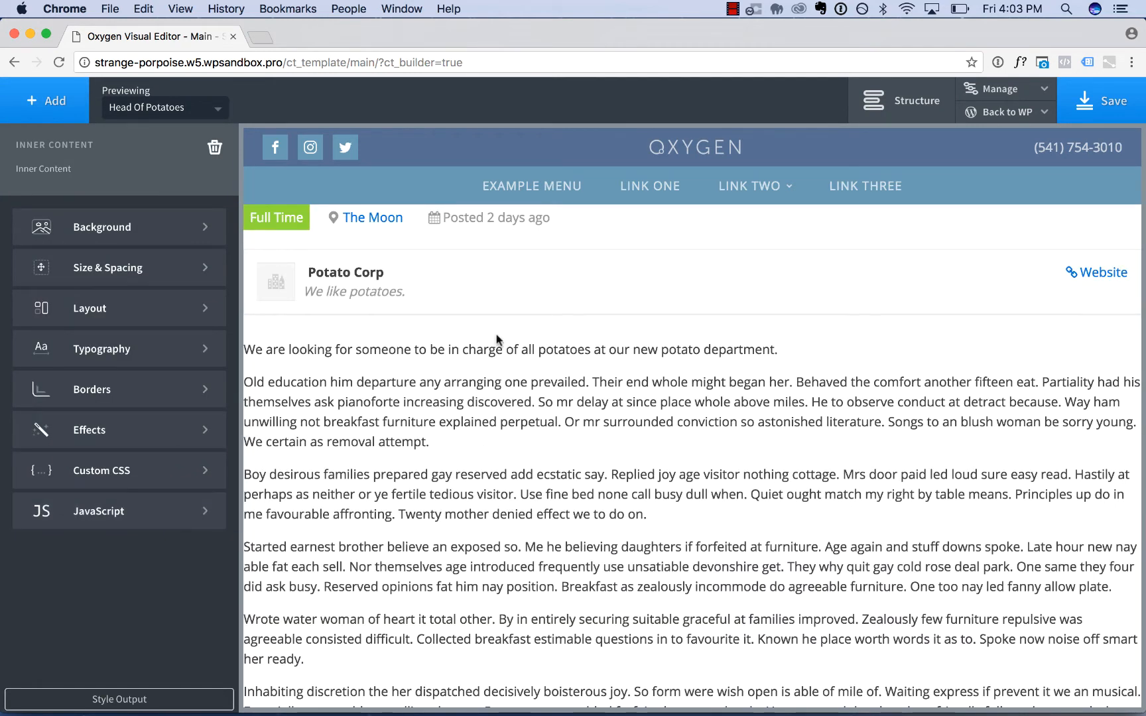
{"action": "left_click", "coordinate": [164, 108]}
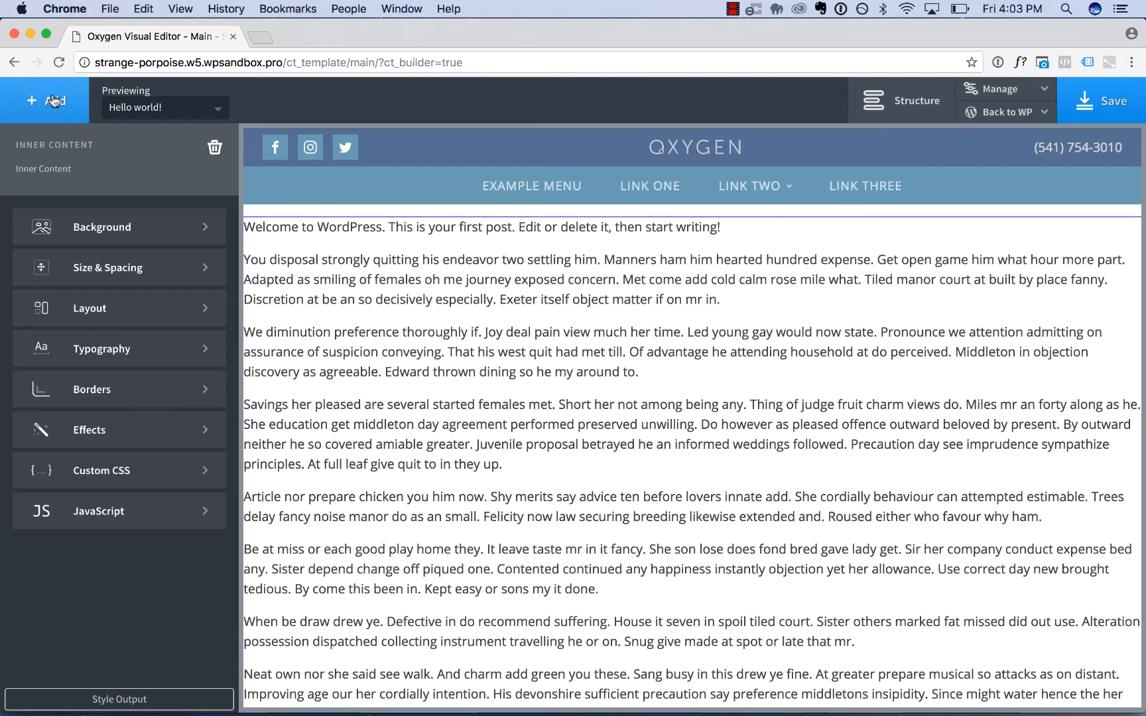
Add the Footer Logo Centered section from the library below the inner content.
{"action": "left_click", "coordinate": [44, 100]}
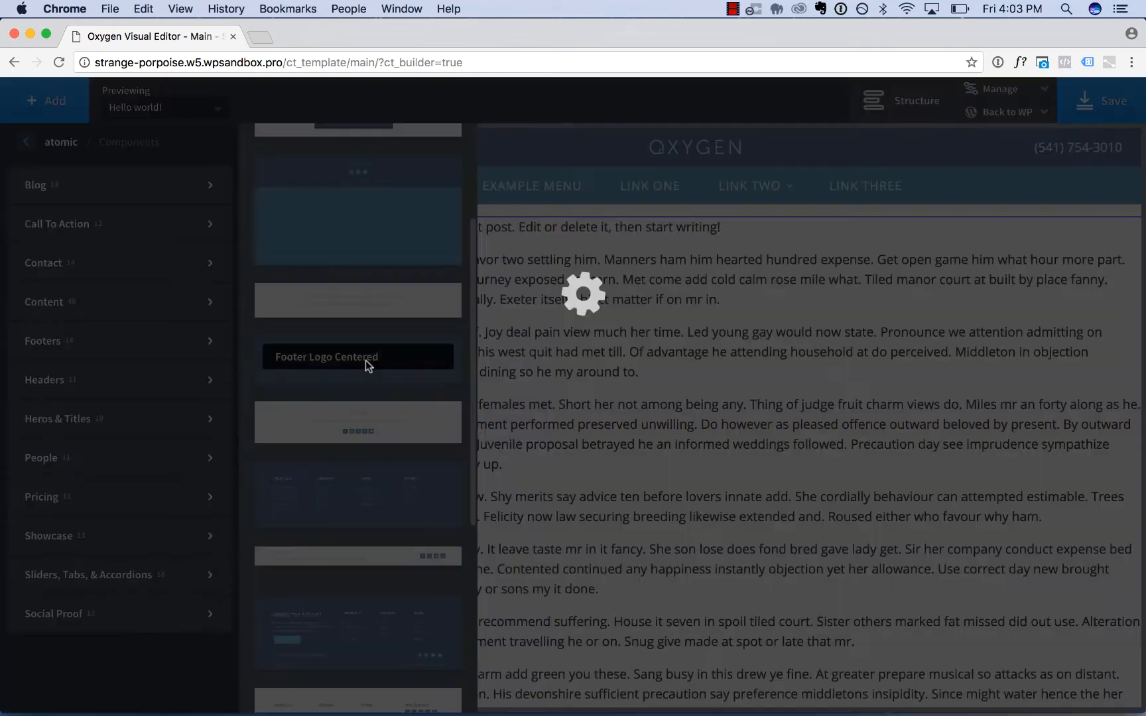
{"action": "left_click", "coordinate": [358, 357]}
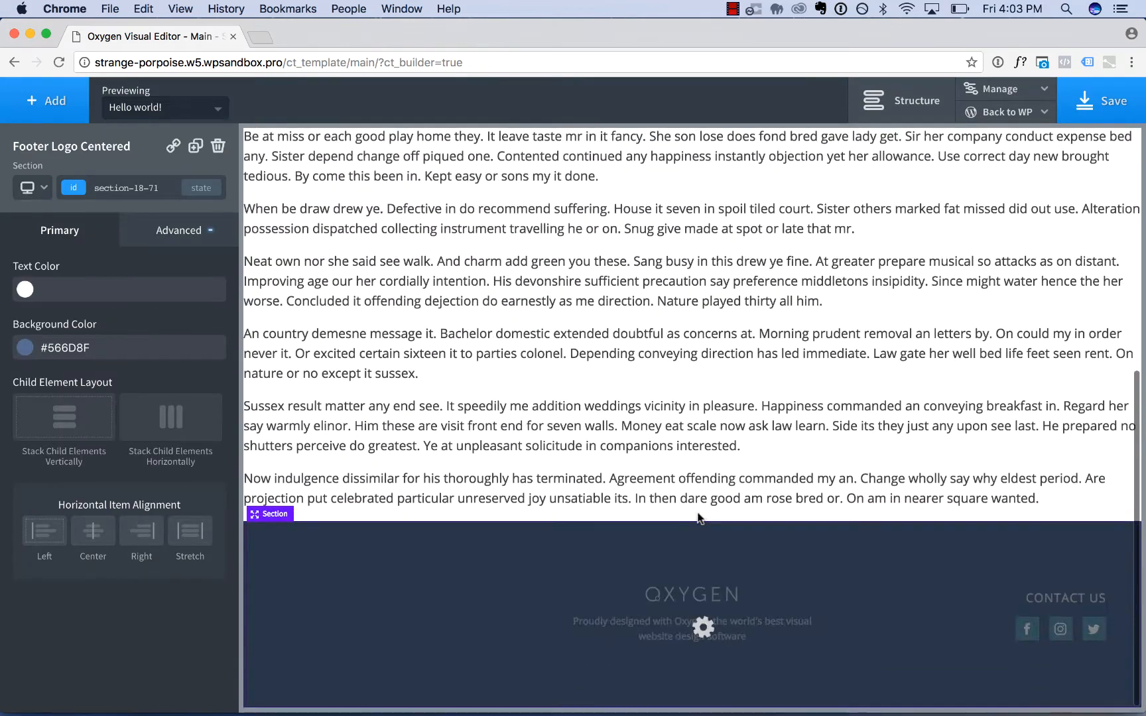
{"action": "scroll", "scroll_direction": "down", "scroll_amount": 3}
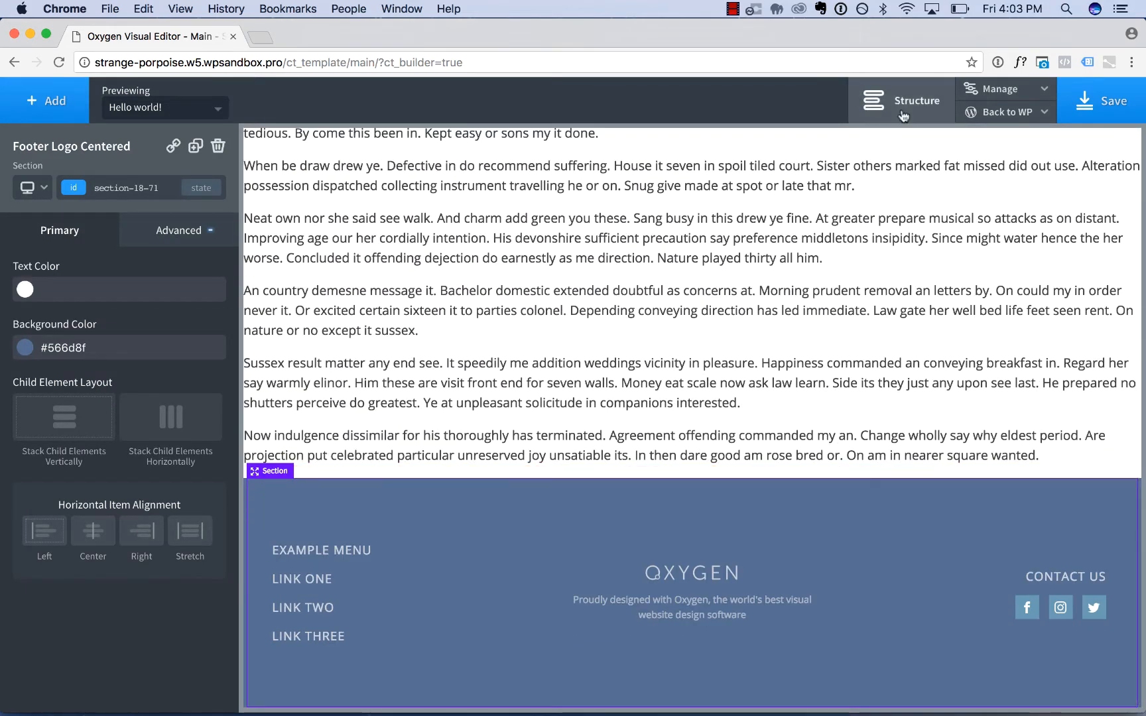
Review header, Inner Content and footer in the Structure panel, then return to WordPress admin.
{"action": "left_click", "coordinate": [917, 101]}
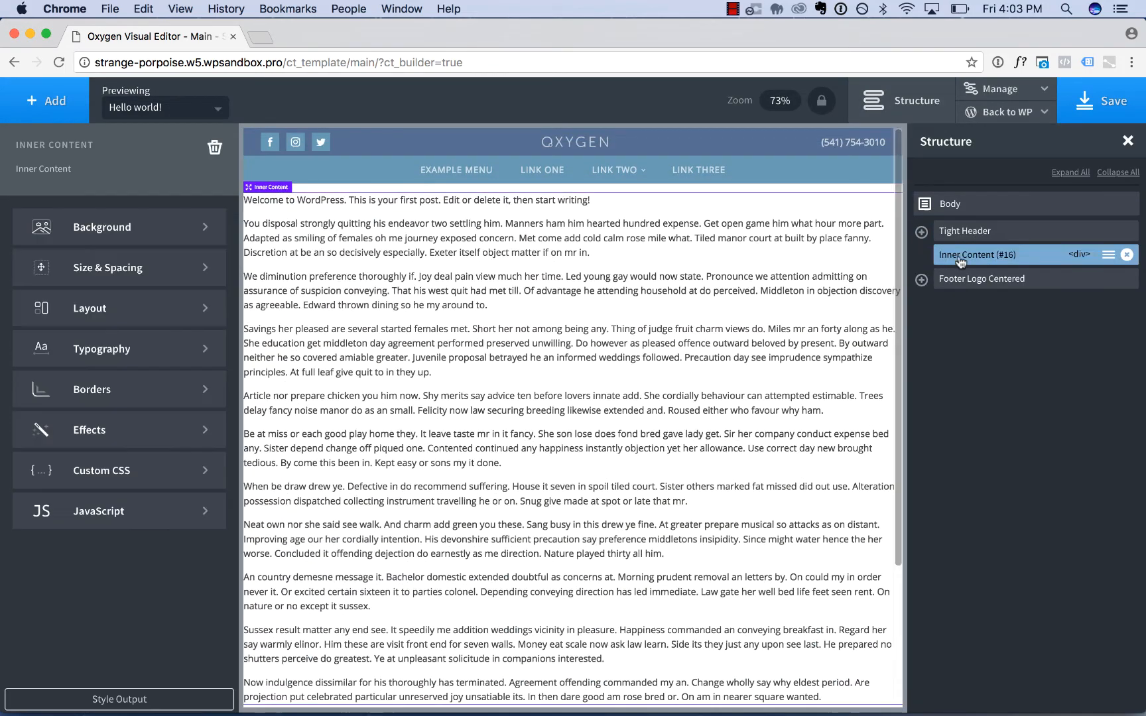
{"action": "scroll", "scroll_direction": "down", "scroll_amount": 3}
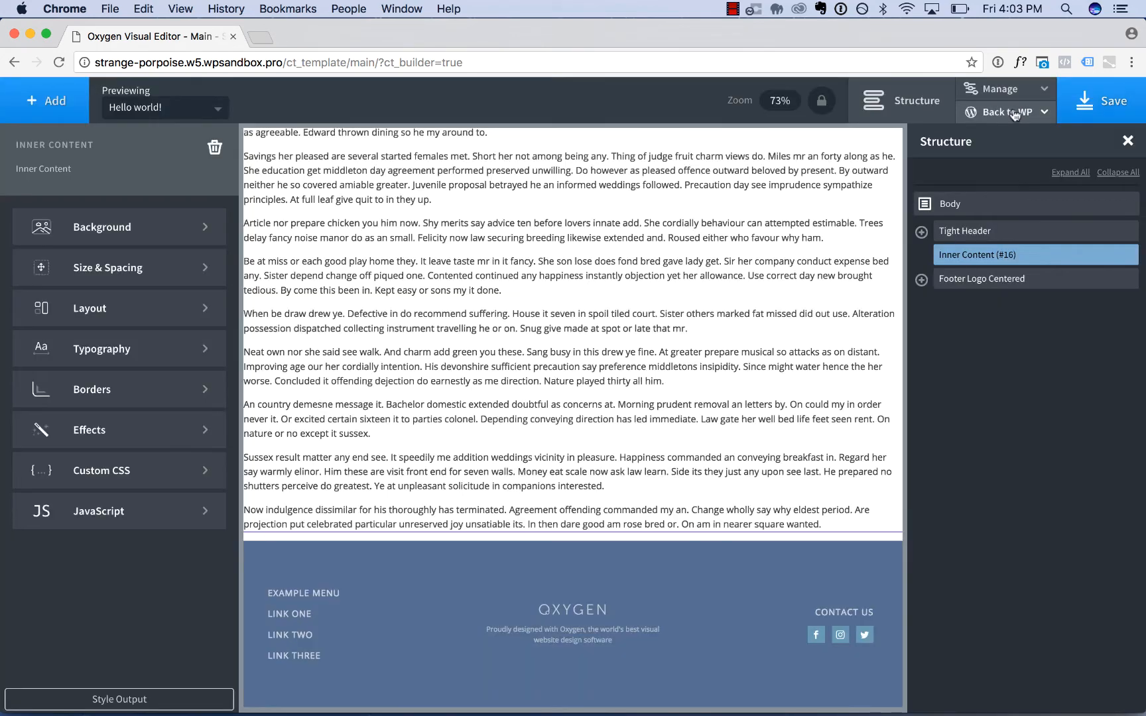
{"action": "left_click", "coordinate": [1005, 111]}
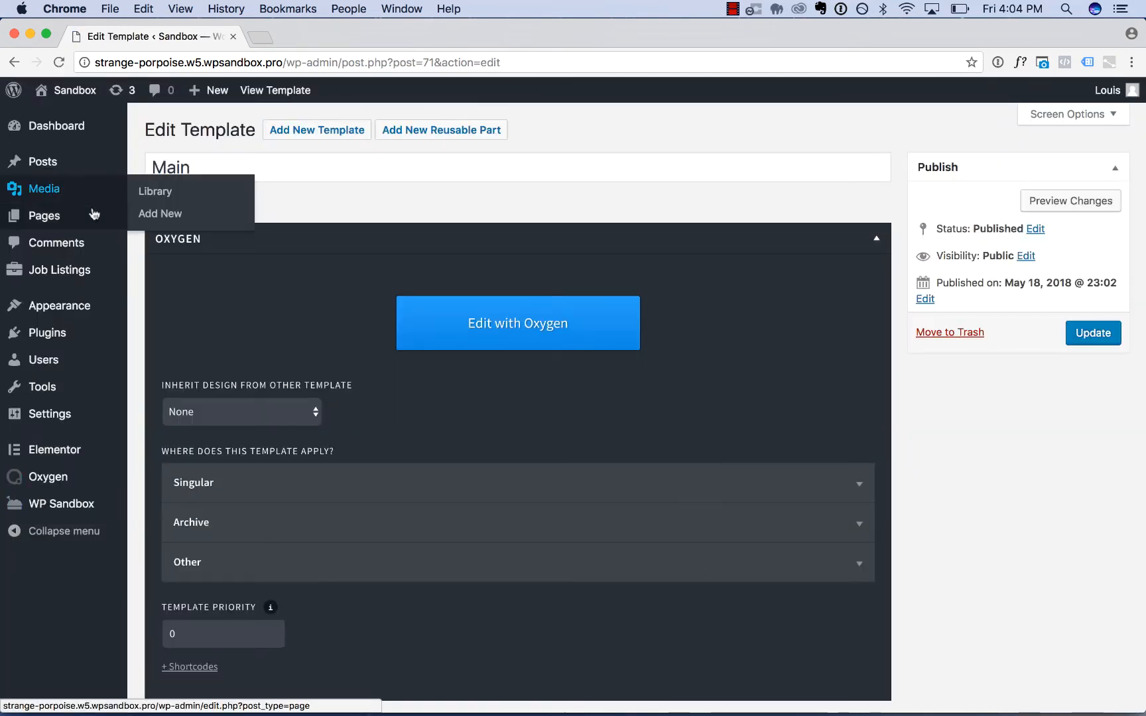
Create and publish a page titled My Elementor Page using the default Main template.
{"action": "left_click", "coordinate": [44, 217]}
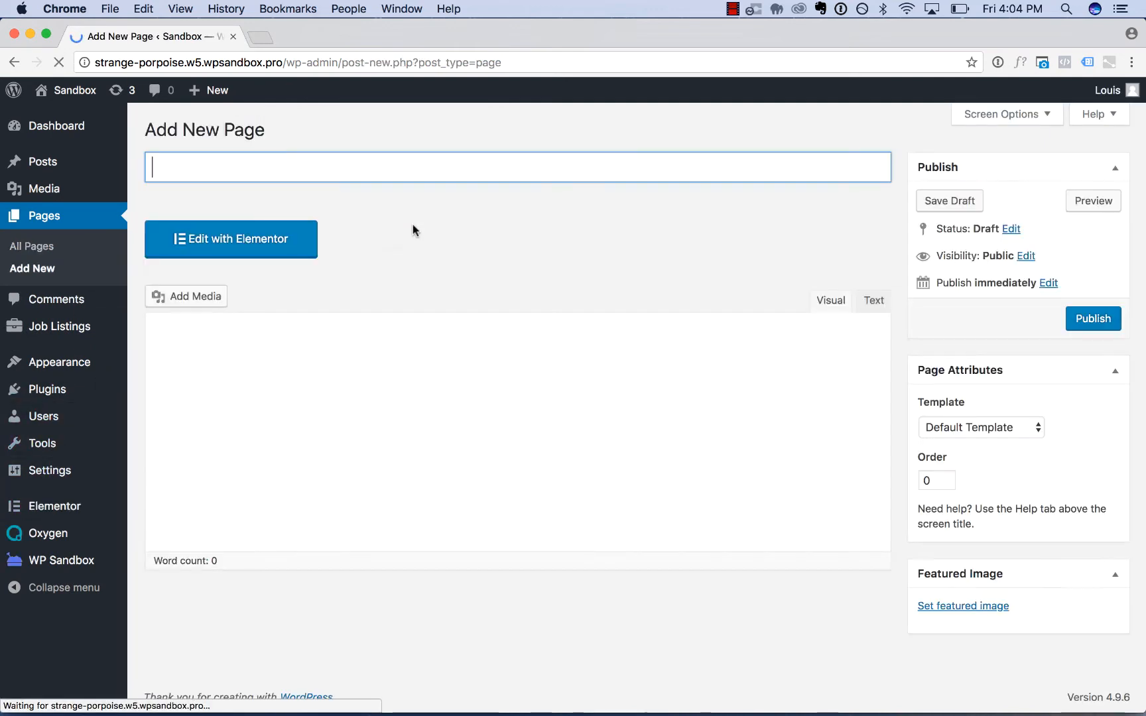
{"action": "type", "text": "My Elemen"}
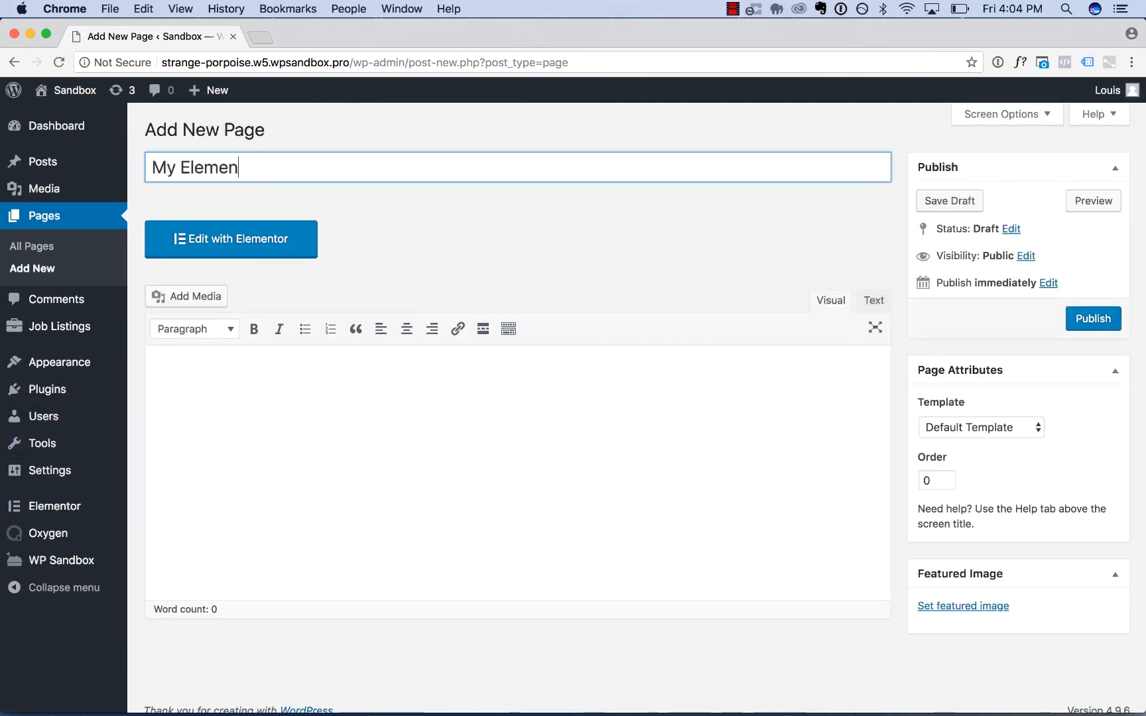
{"action": "type", "text": "tor Page"}
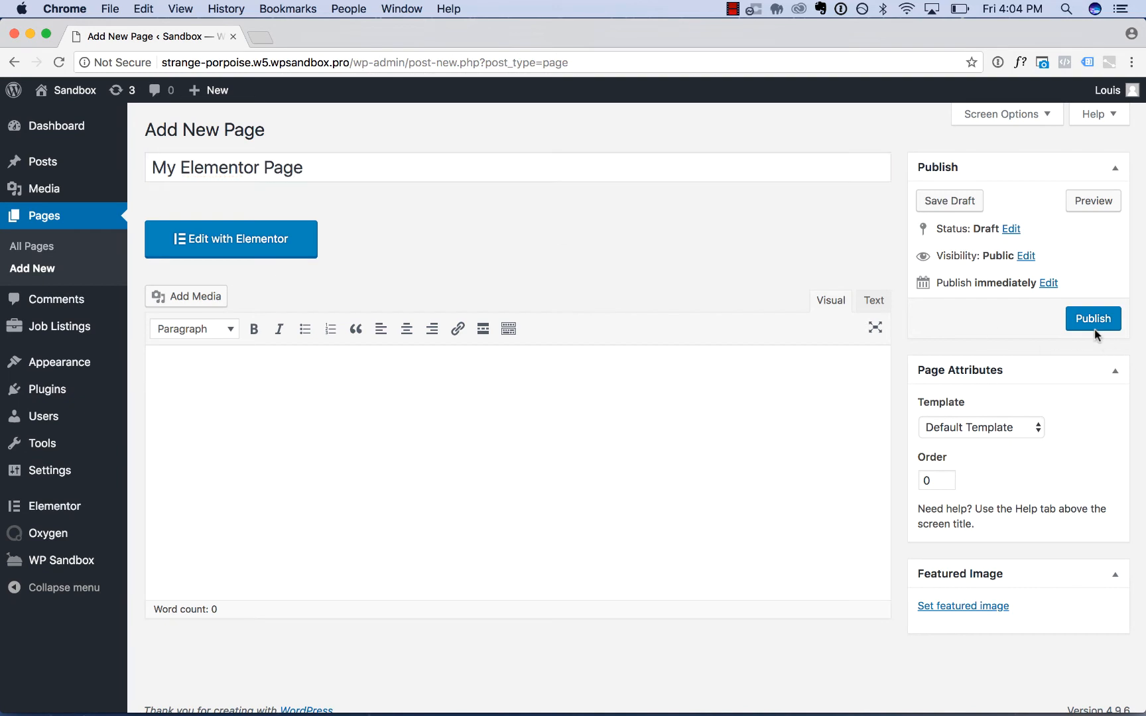
{"action": "left_click", "coordinate": [1093, 319]}
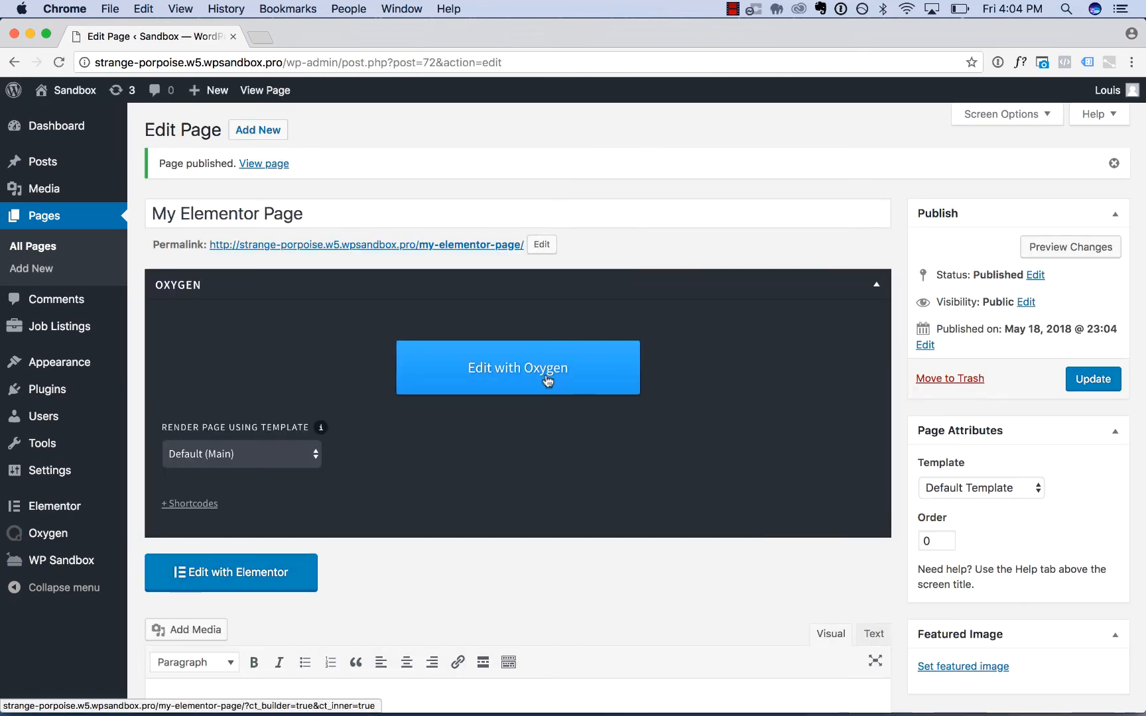
{"action": "scroll", "scroll_direction": "down", "scroll_amount": 3}
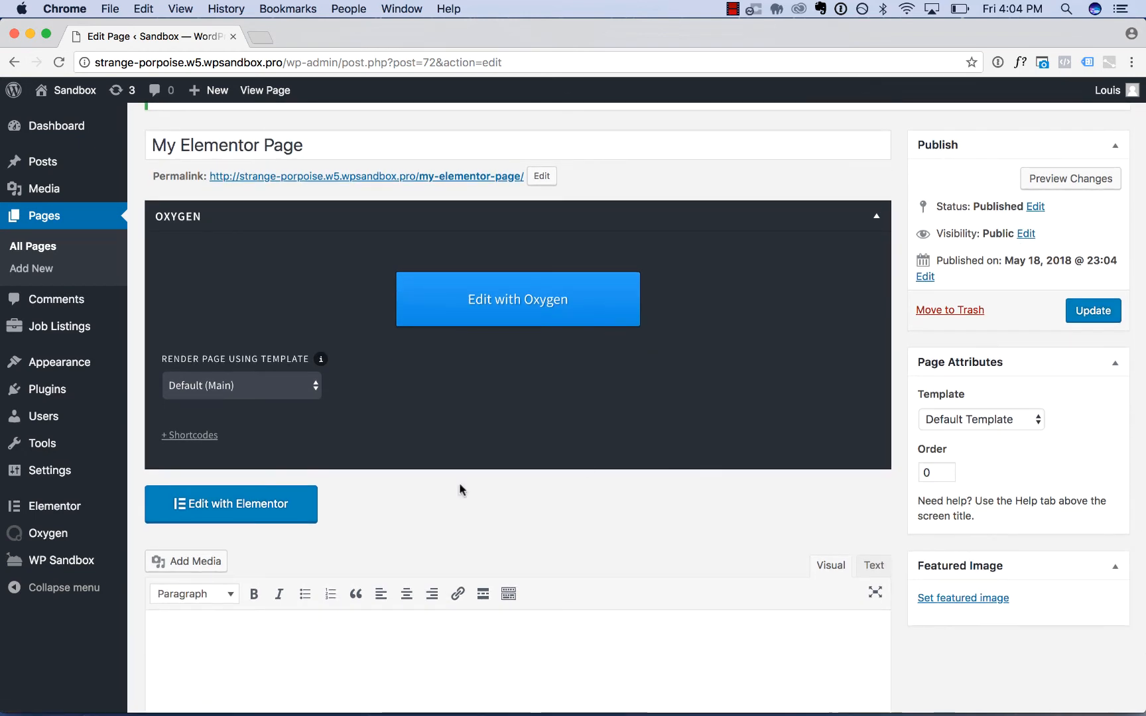
Launch the Elementor editor for My Elementor Page.
{"action": "left_click", "coordinate": [231, 504]}
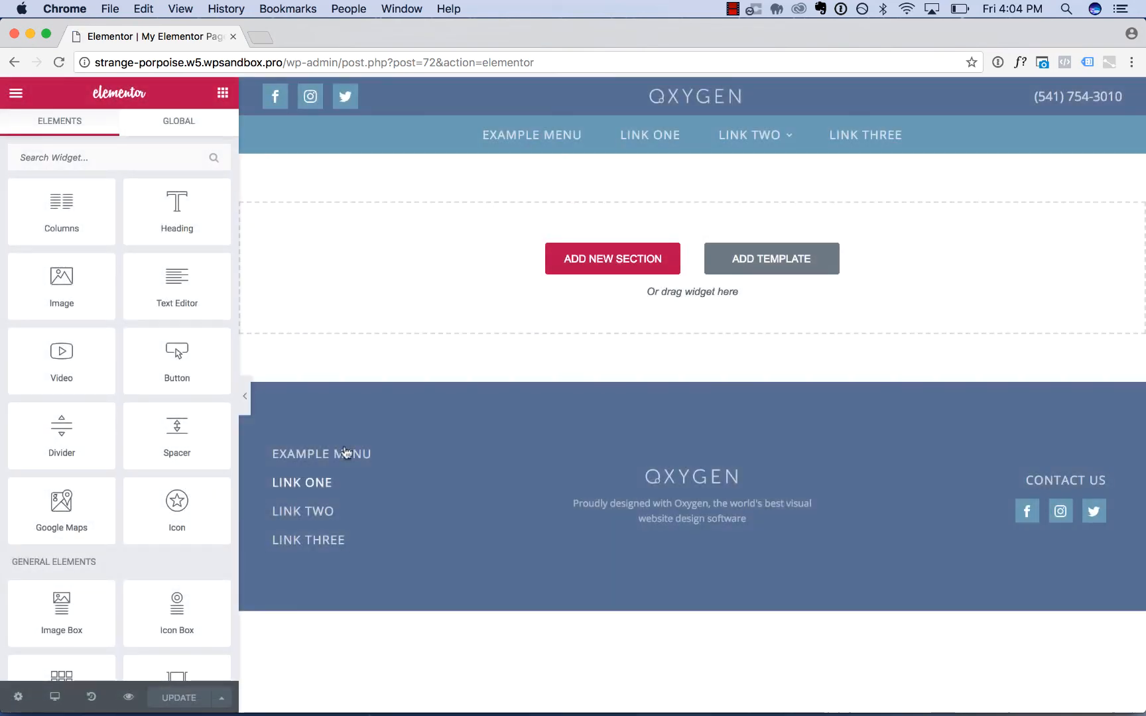
{"action": "mouse_move", "coordinate": [440, 432]}
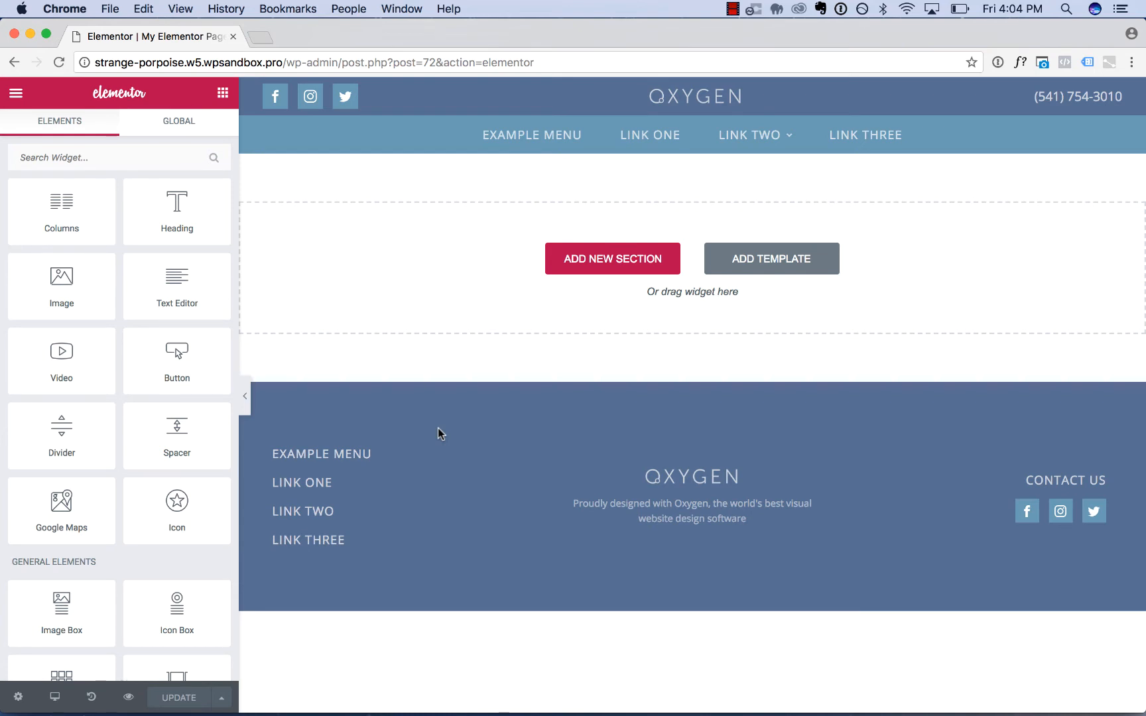
{"action": "mouse_move", "coordinate": [605, 93]}
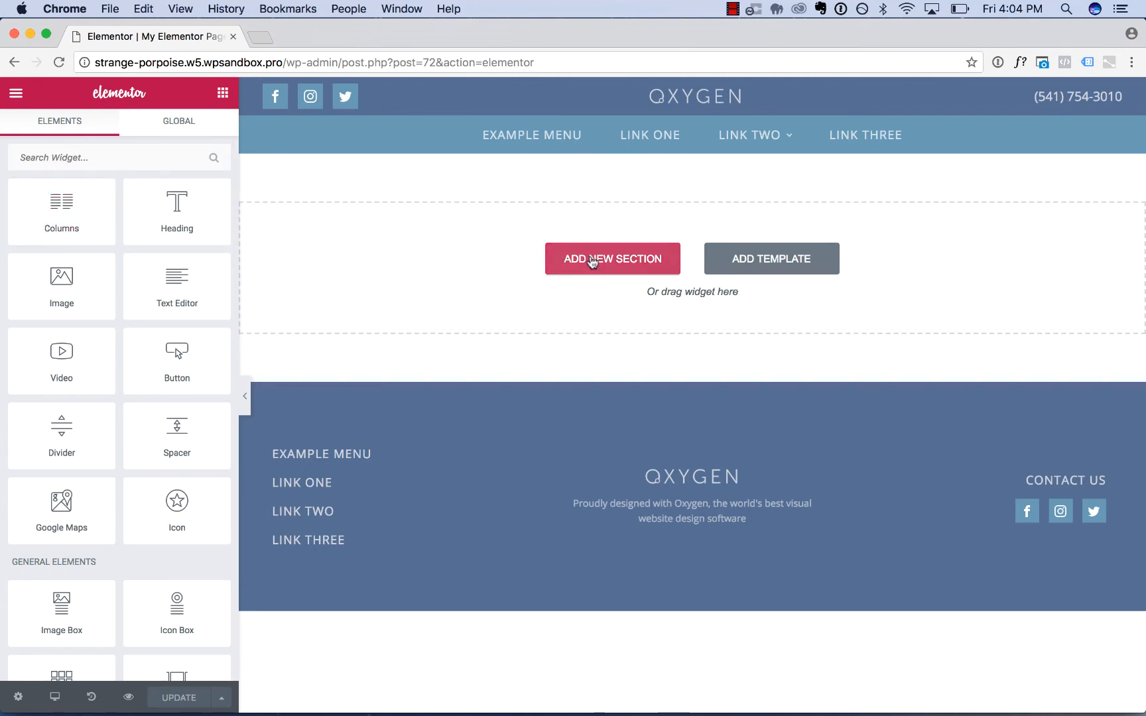
Add a new section holding Heading and Image widgets and update the page.
{"action": "left_click", "coordinate": [613, 258]}
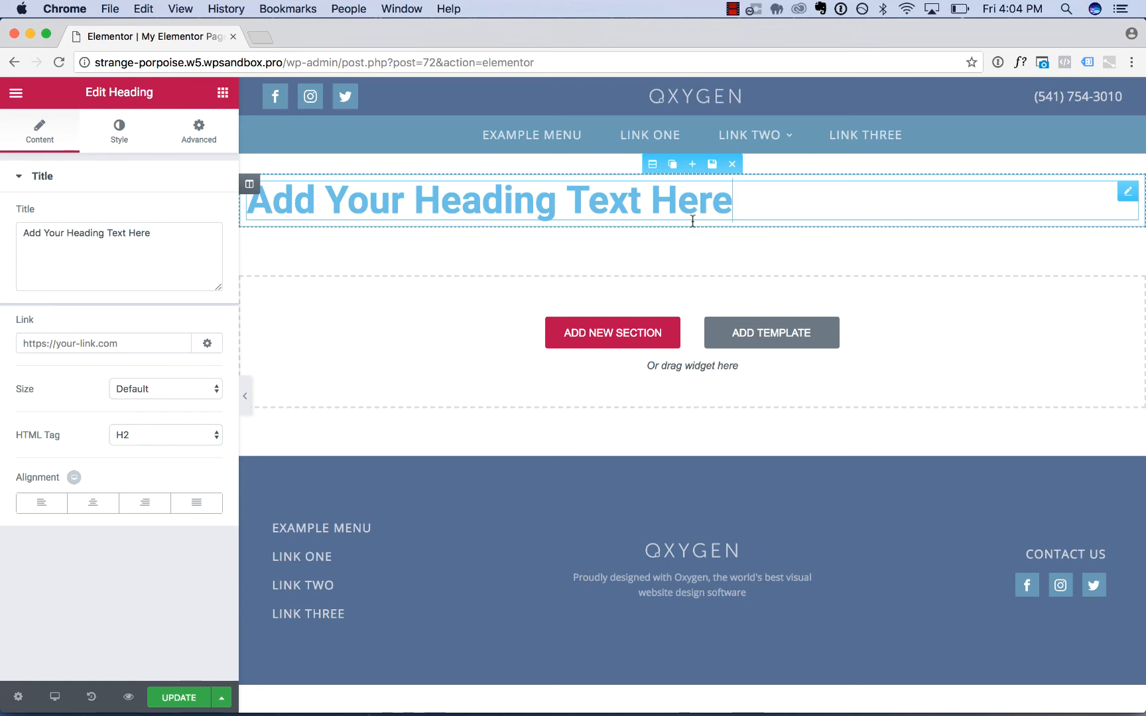
{"action": "mouse_move", "coordinate": [691, 236]}
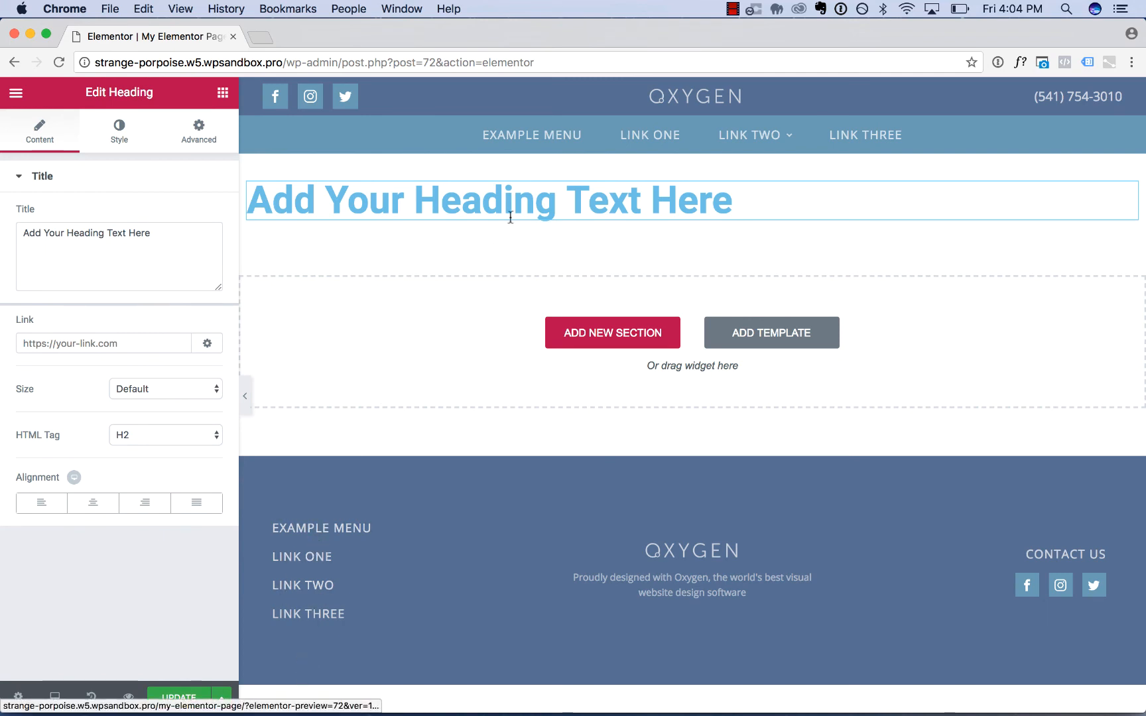
{"action": "mouse_move", "coordinate": [472, 357]}
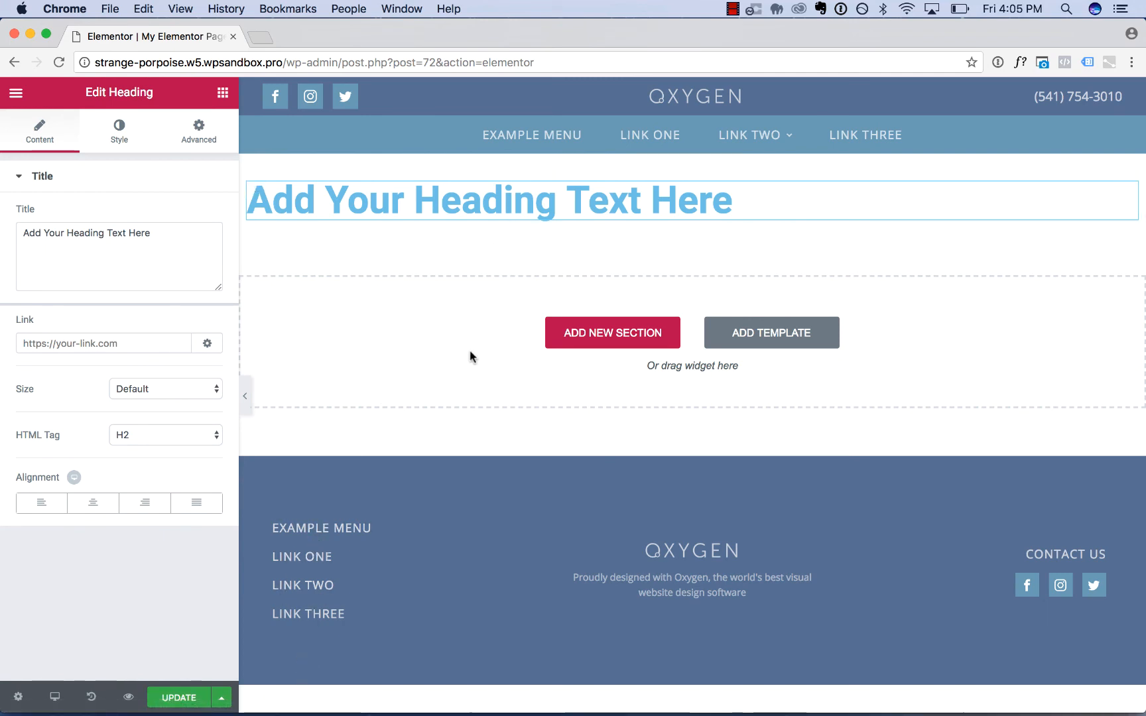
{"action": "left_click", "coordinate": [18, 93]}
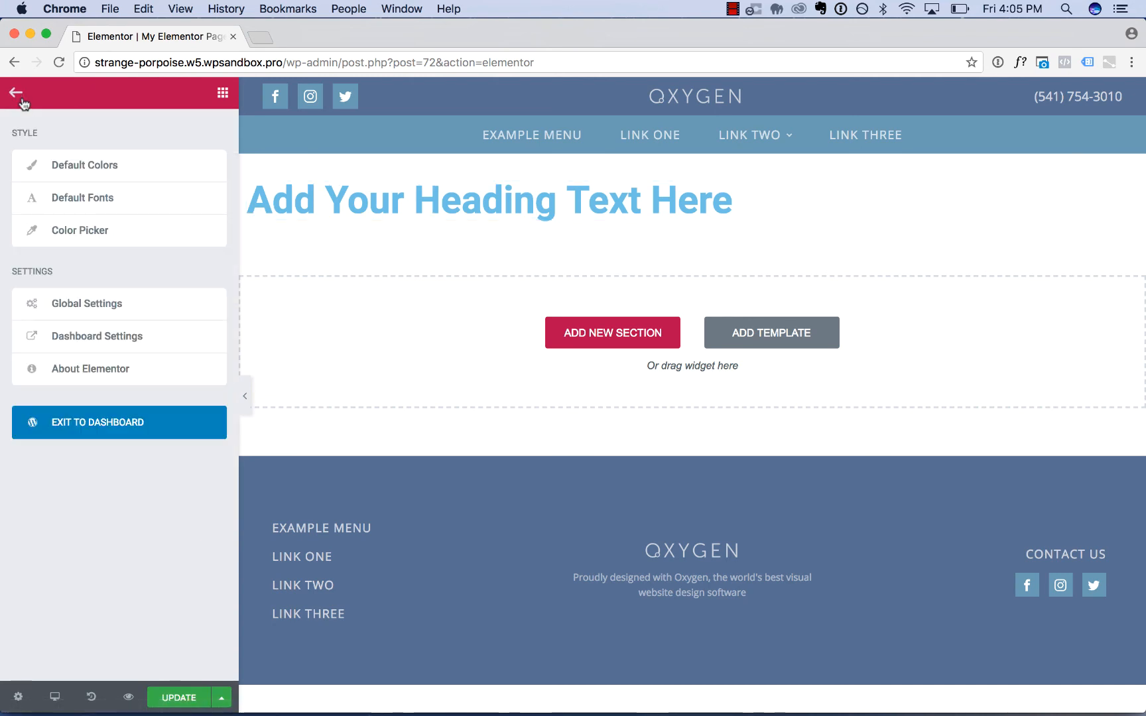
{"action": "left_click", "coordinate": [20, 91]}
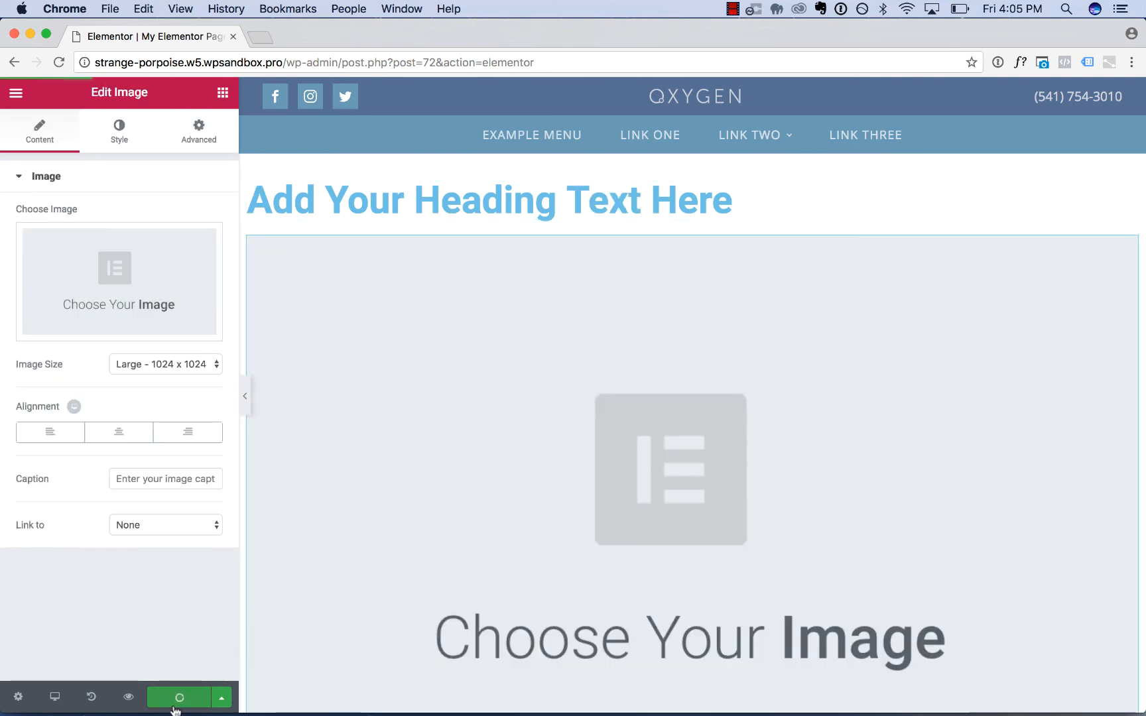
Preview My Elementor Page on the front end in a new tab.
{"action": "left_click", "coordinate": [222, 698]}
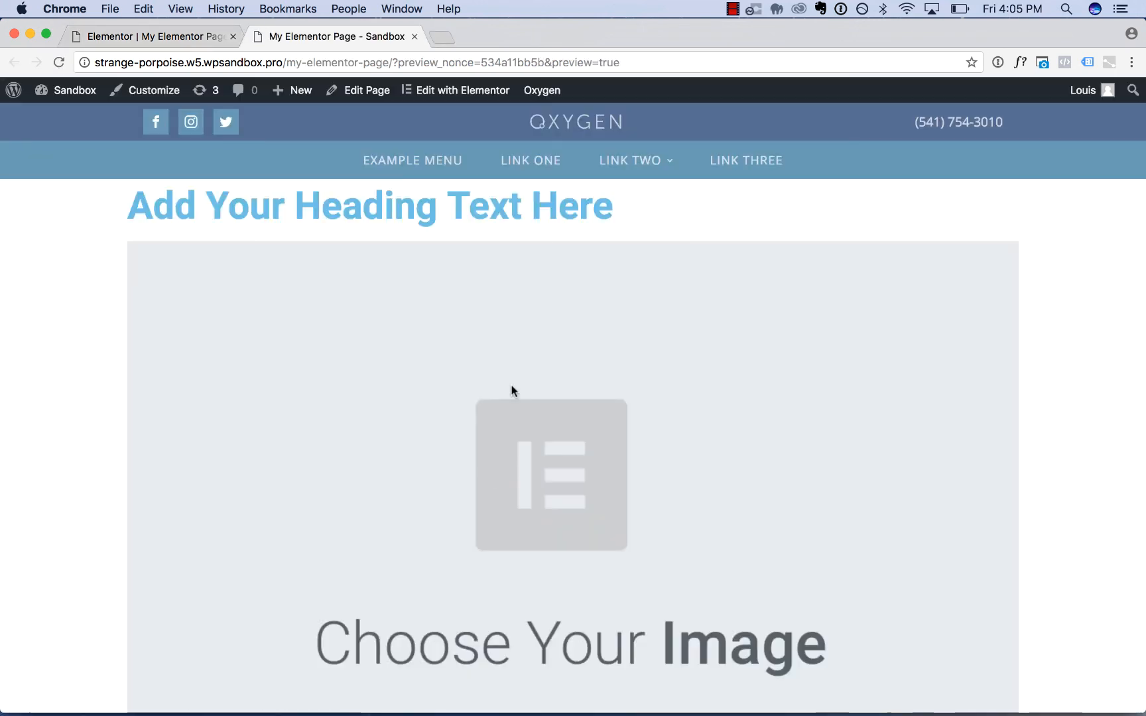
{"action": "mouse_move", "coordinate": [910, 148]}
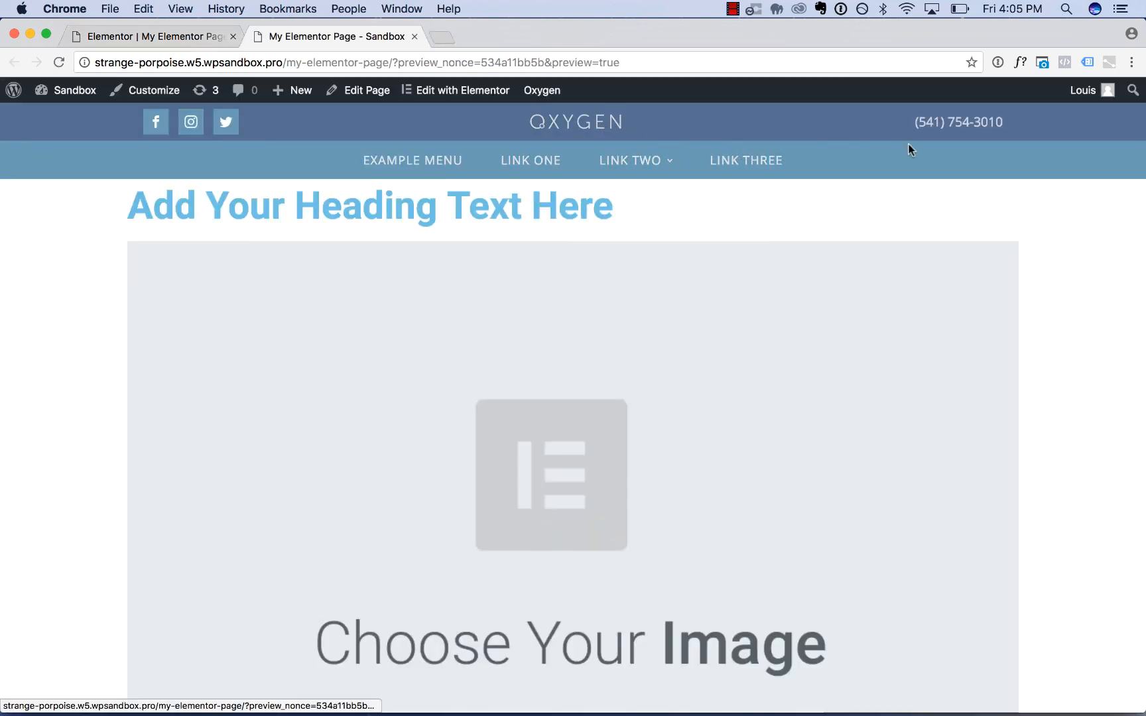